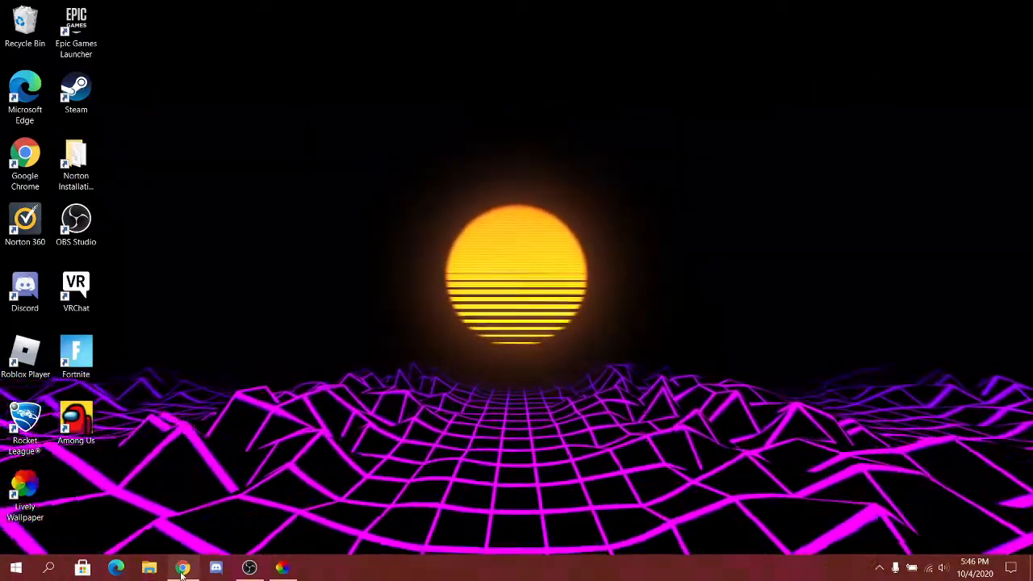
Search Google for 'lively wallpaper' in a new Chrome tab and reach the rocksdanister result
click(181, 568)
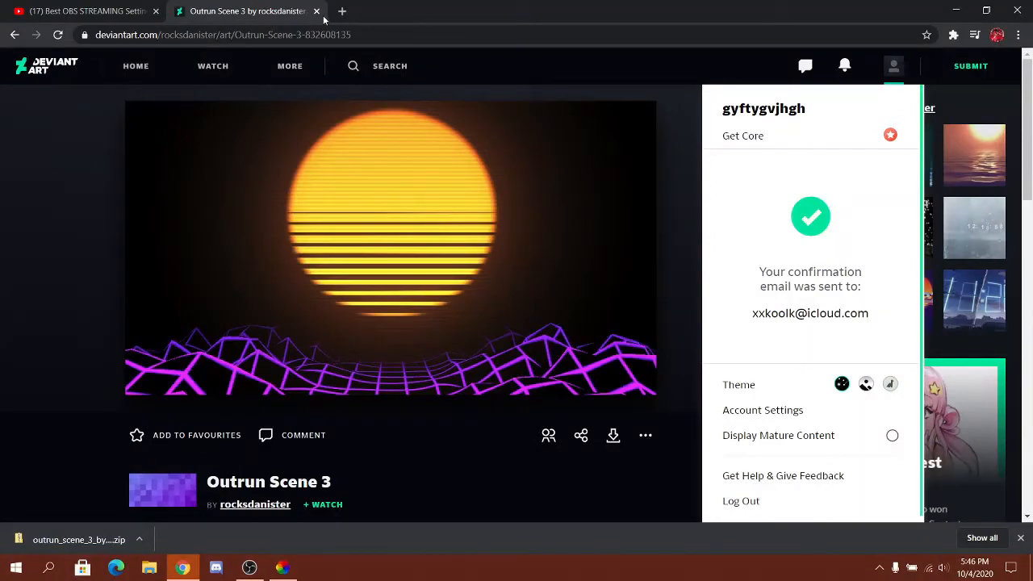
click(80, 10)
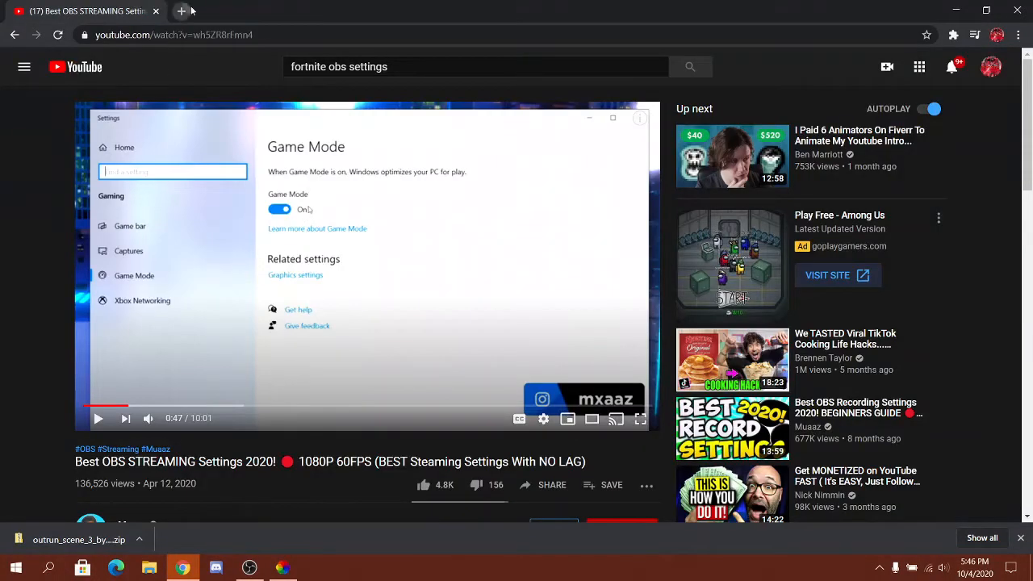
click(181, 10)
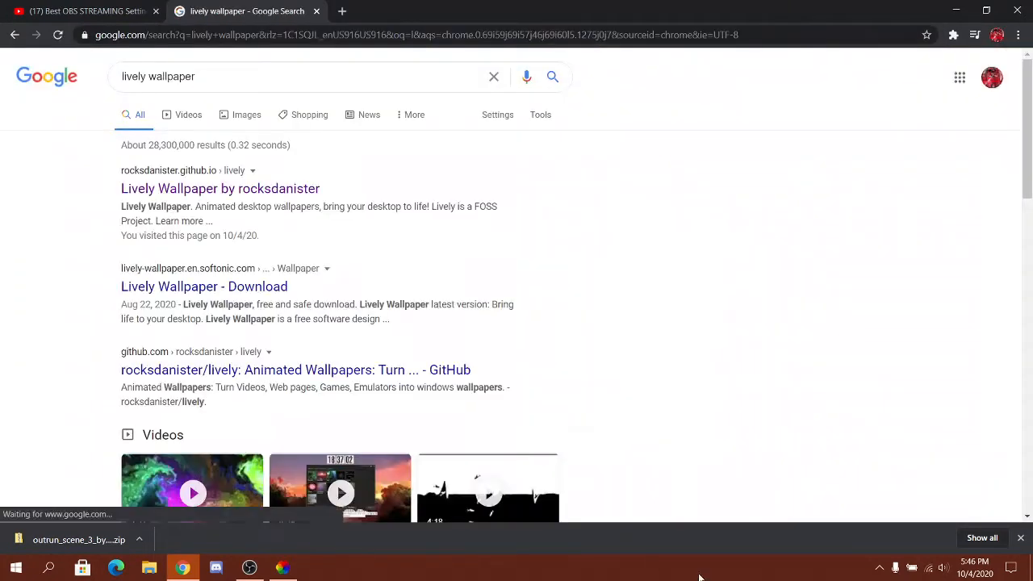
click(219, 188)
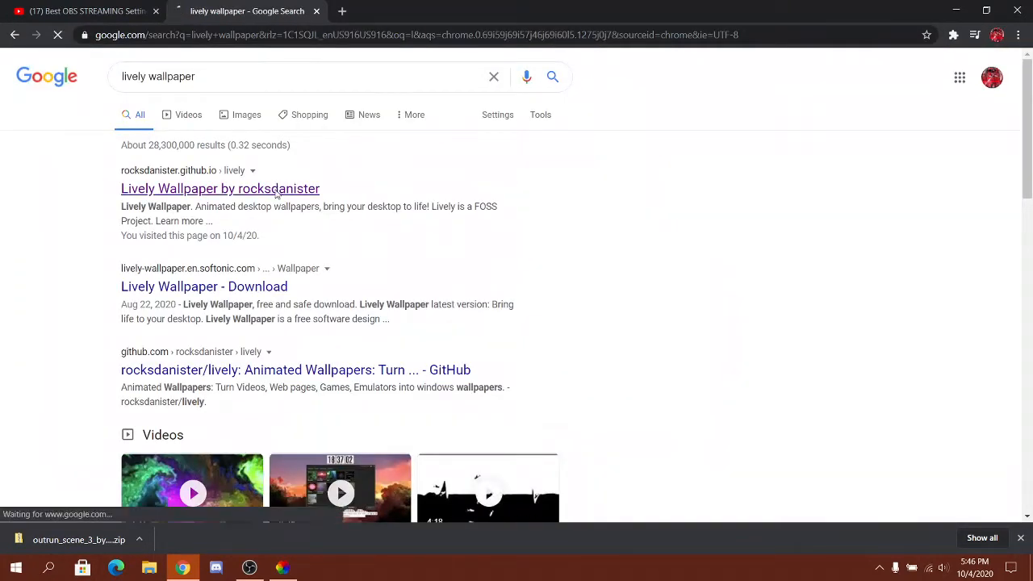
Open the official rocksdanister site and jump to its Download section with the v1.1.2.0 installer
click(219, 188)
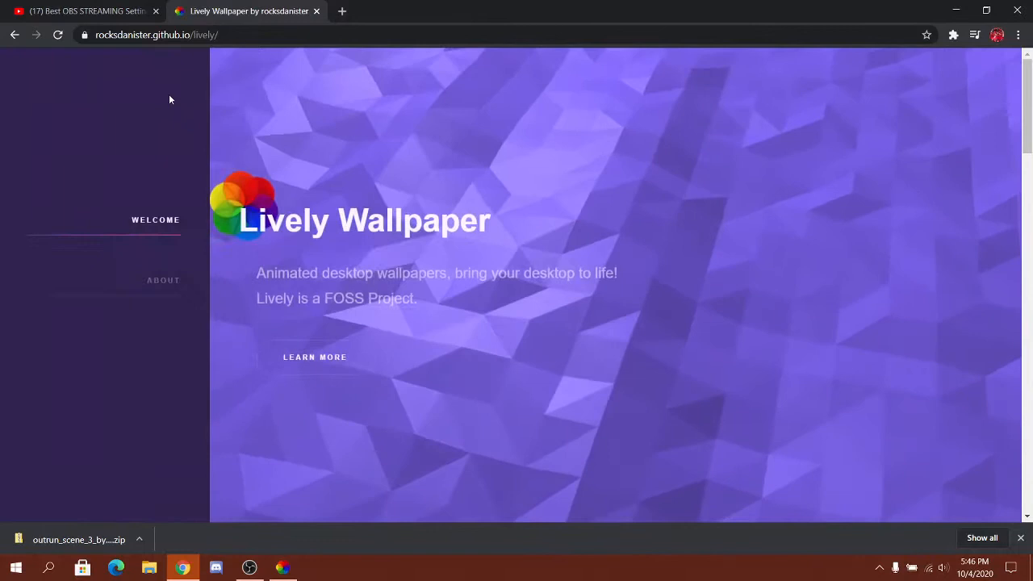
scroll(down, 3)
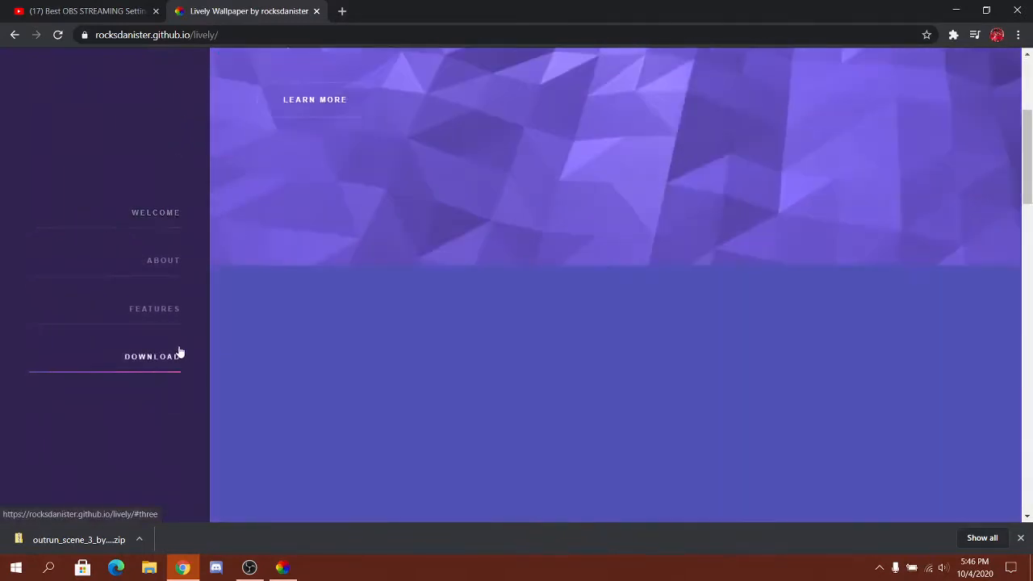
click(151, 356)
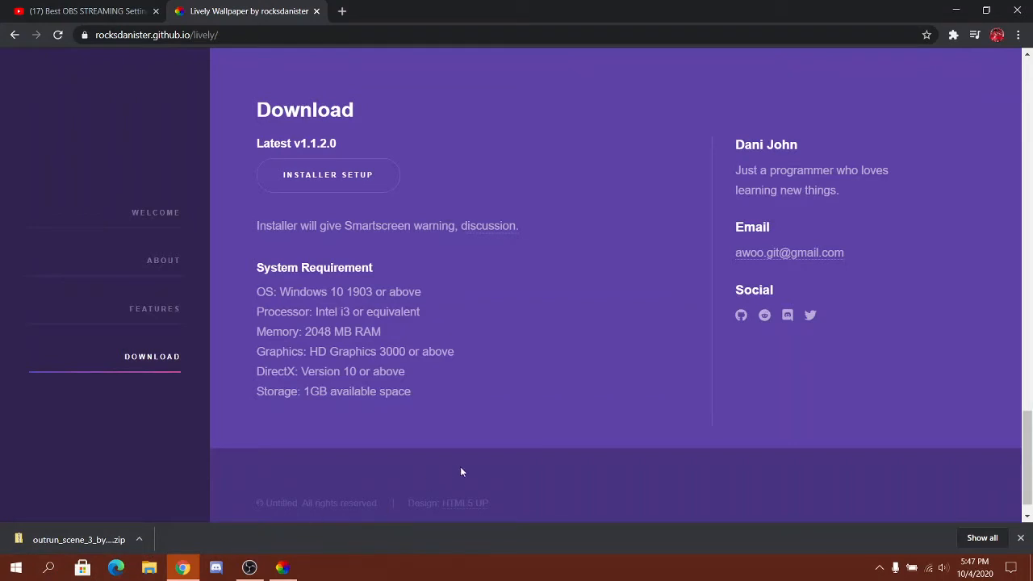
mouse_move(300, 261)
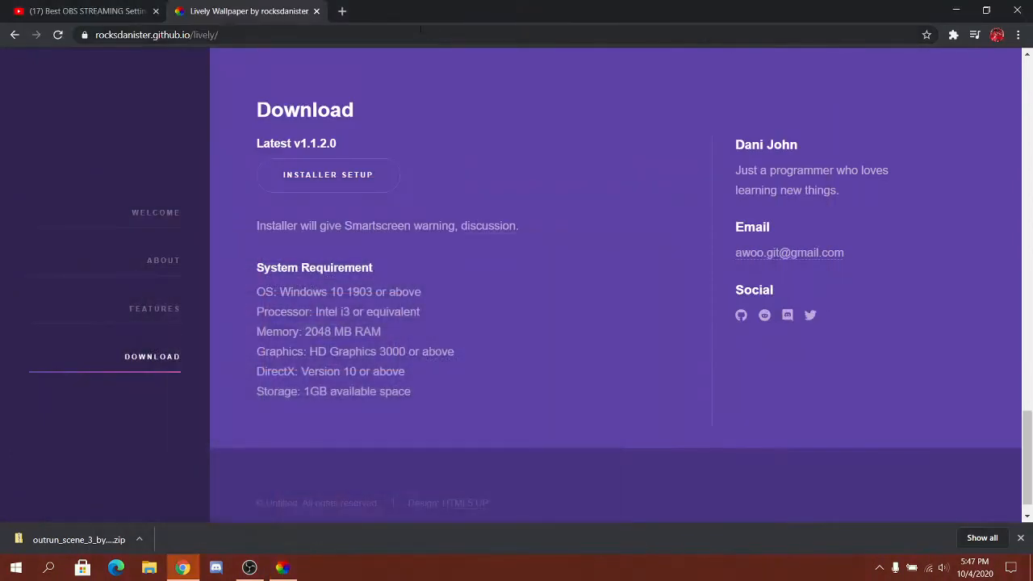
Switch to the Lively Wallpaper app and start adding a new wallpaper from a file or URL
click(81, 10)
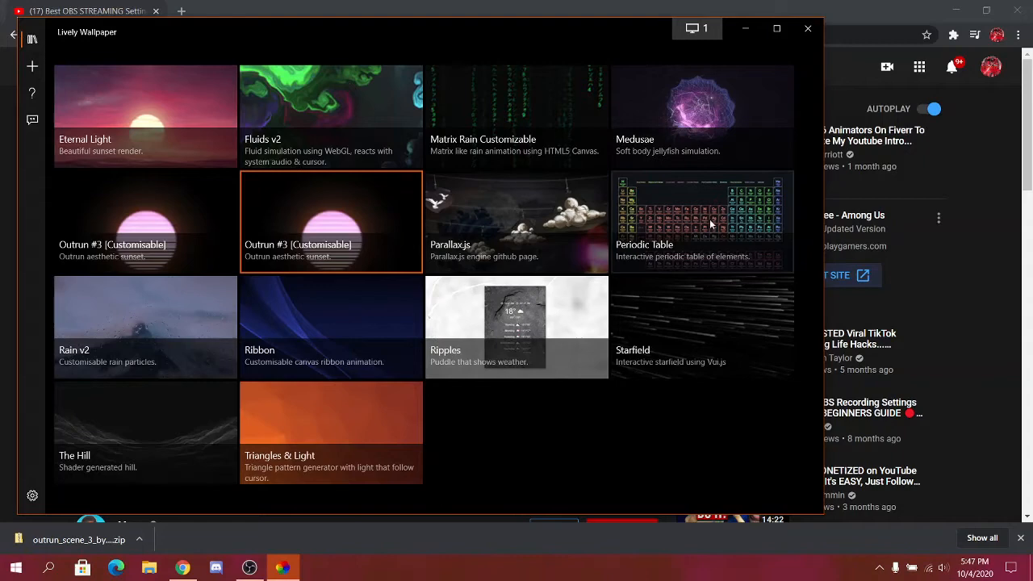
click(32, 66)
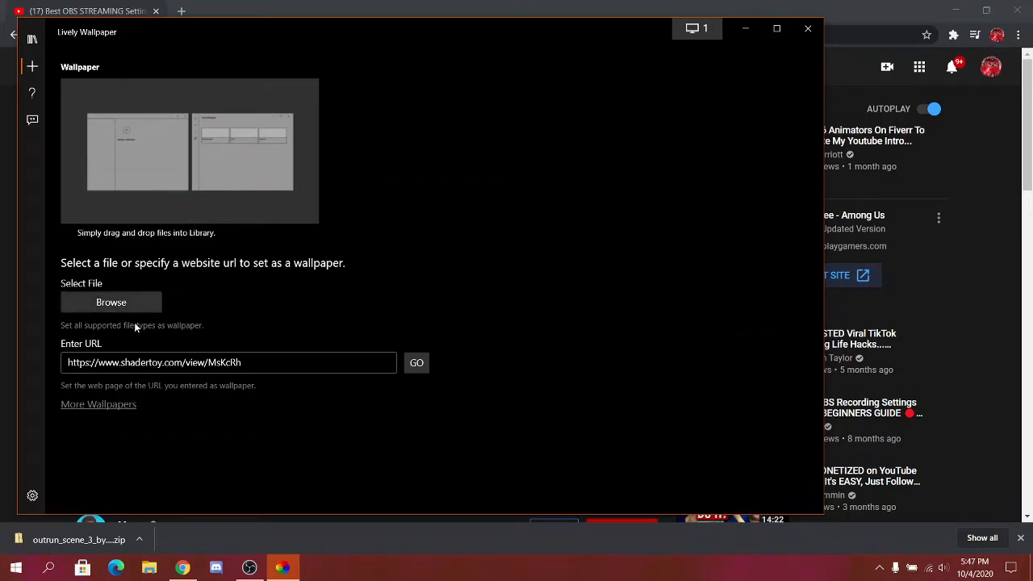
mouse_move(108, 407)
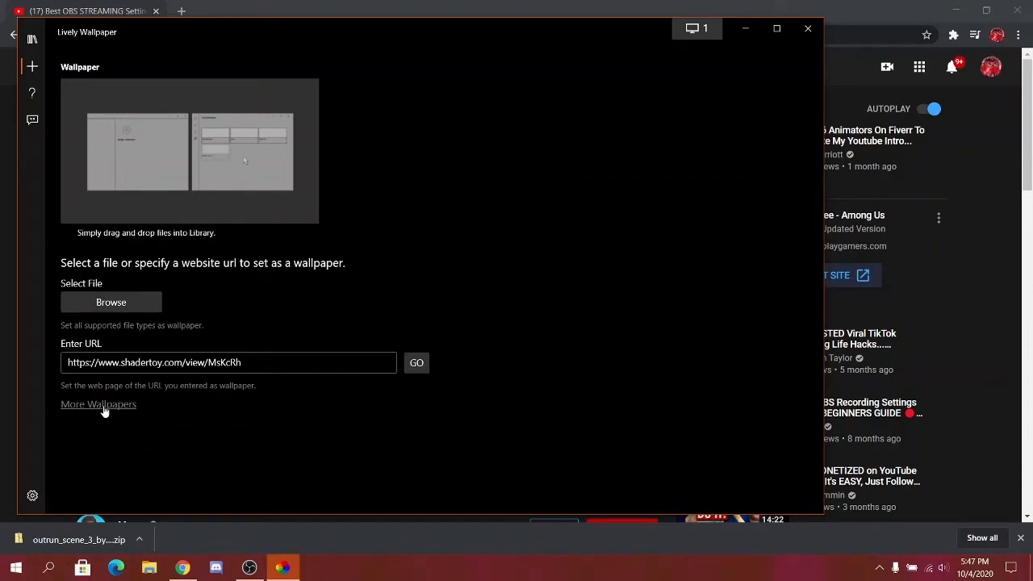
Browse the r/LivelyWallpaper community from More Wallpapers, then leave it for a new tab
click(99, 403)
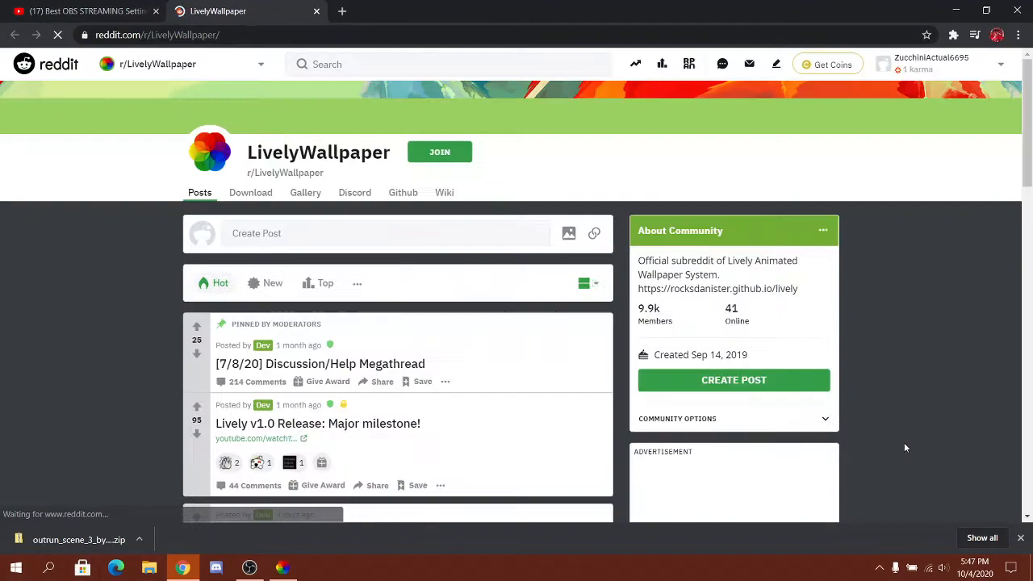
scroll(down, 3)
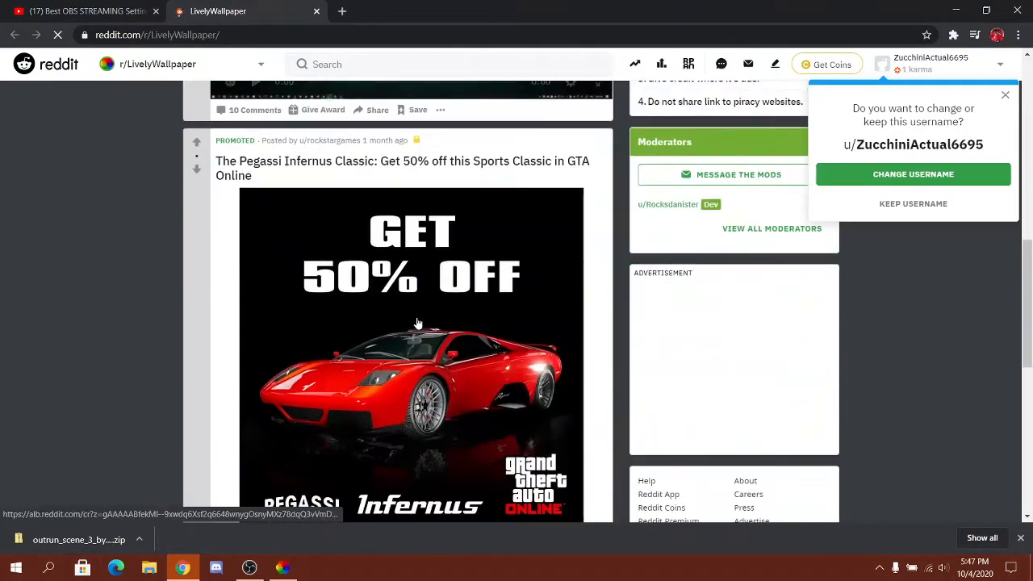
scroll(down, 3)
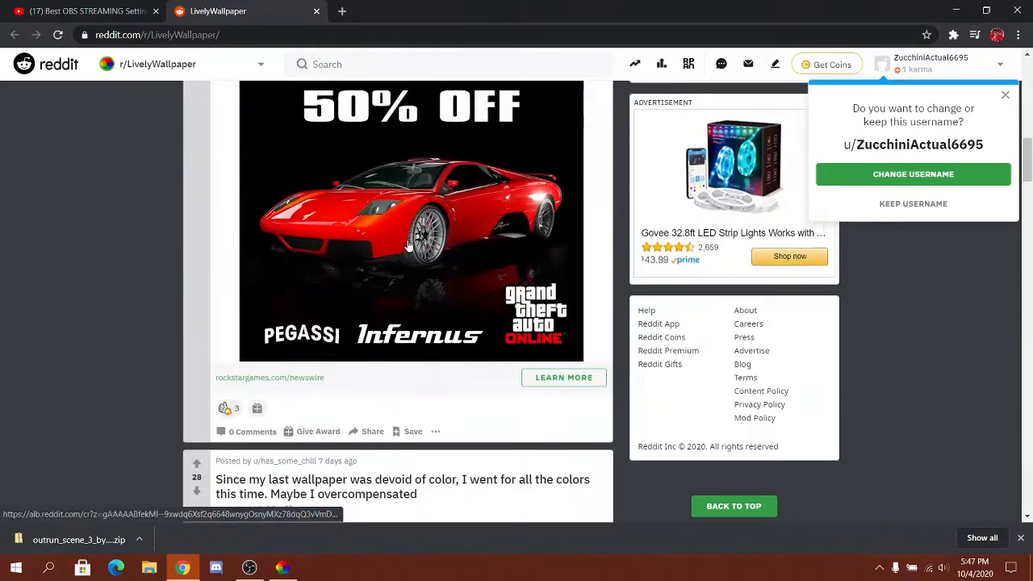
click(342, 10)
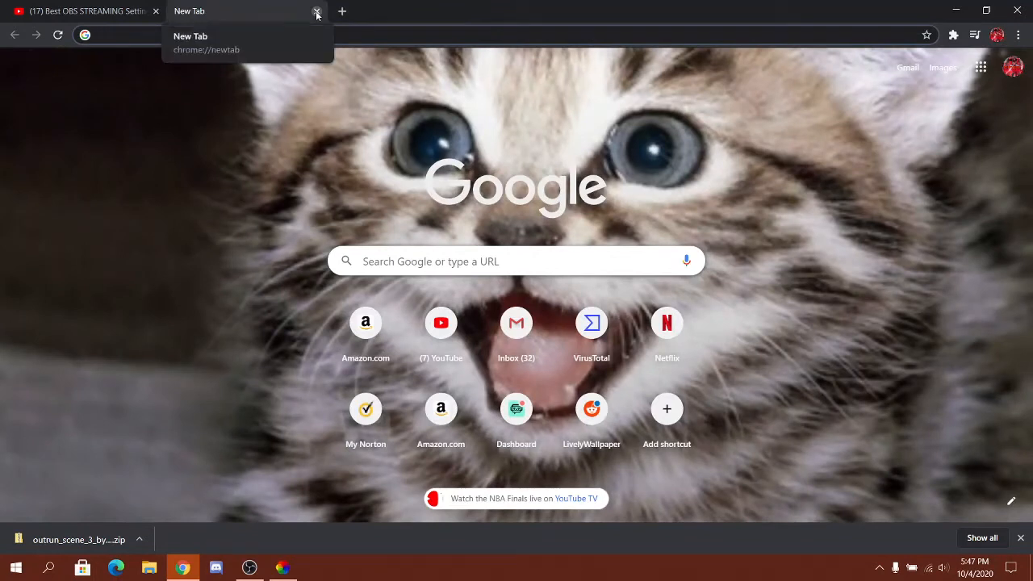
Find the Reddit Outrun Scene Wallpaper thread and follow its DeviantArt download link
text(o)
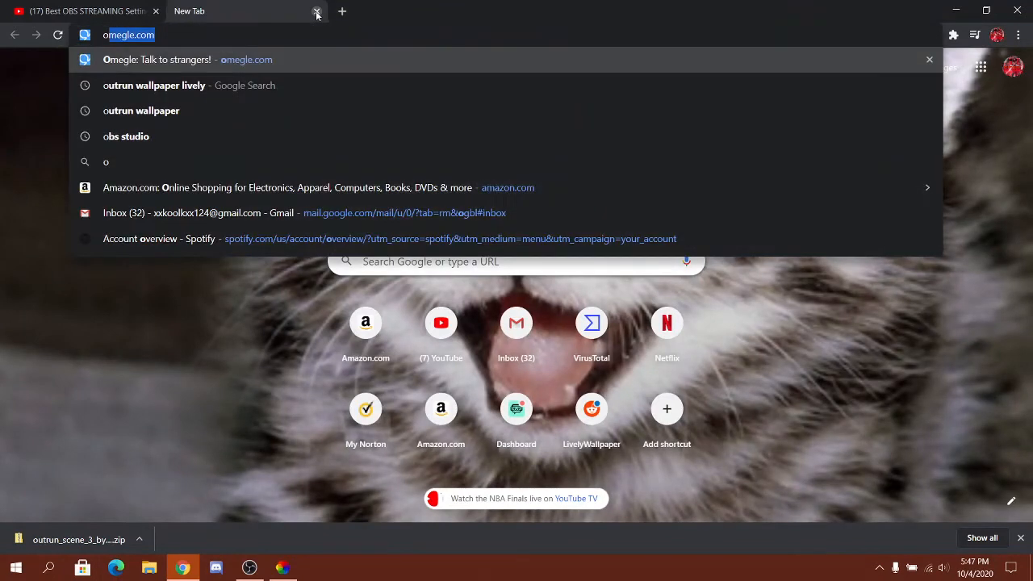
click(153, 84)
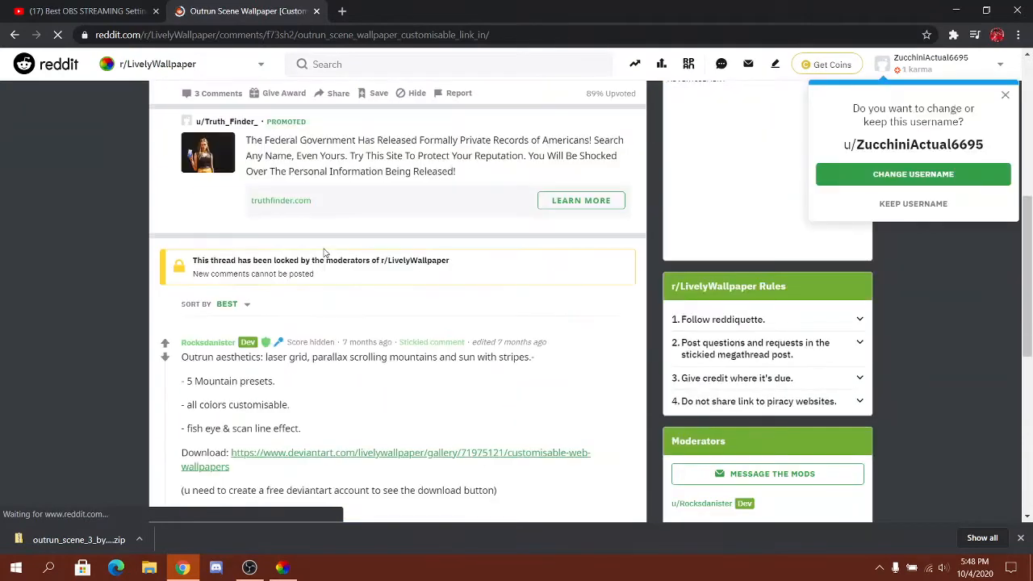
click(385, 458)
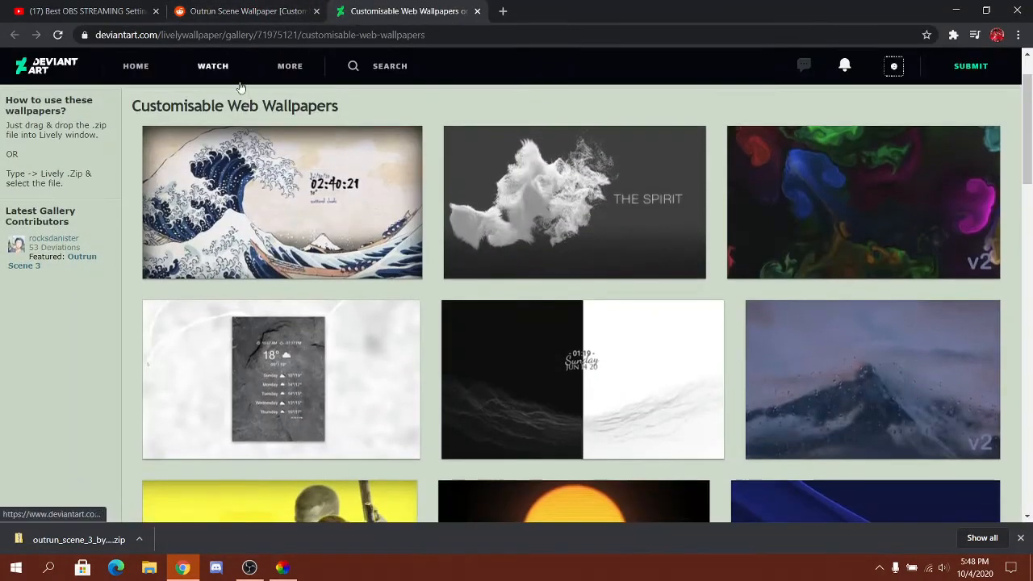
Locate Outrun Scene 3 in the Customisable Web Wallpapers gallery and open its deviation page
scroll(down, 3)
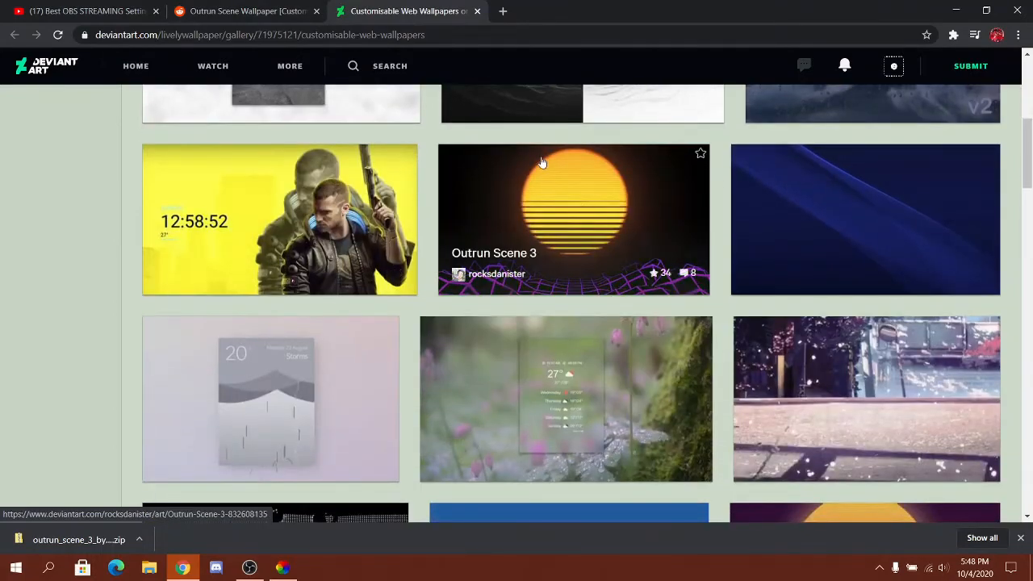
scroll(down, 3)
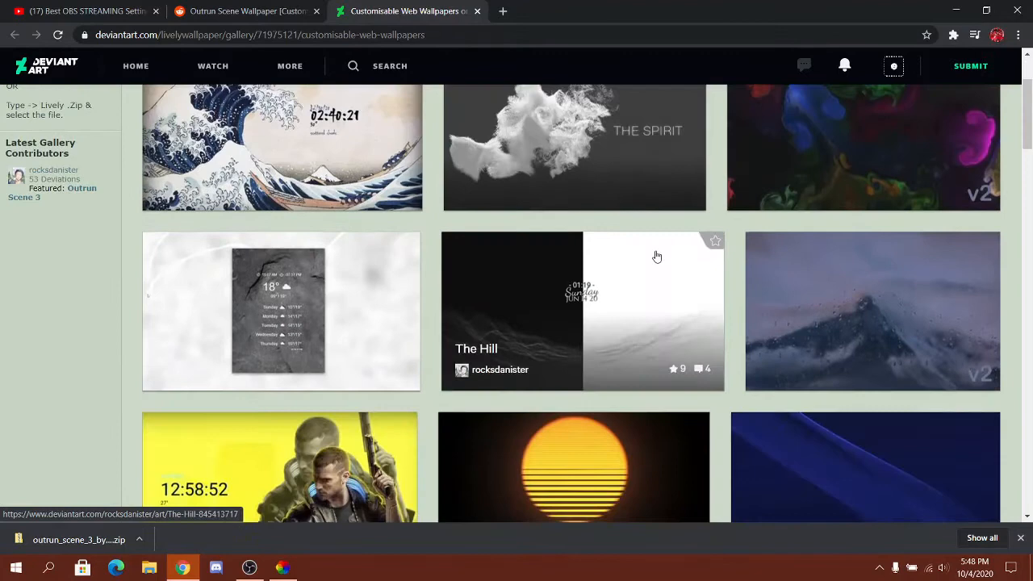
scroll(down, 3)
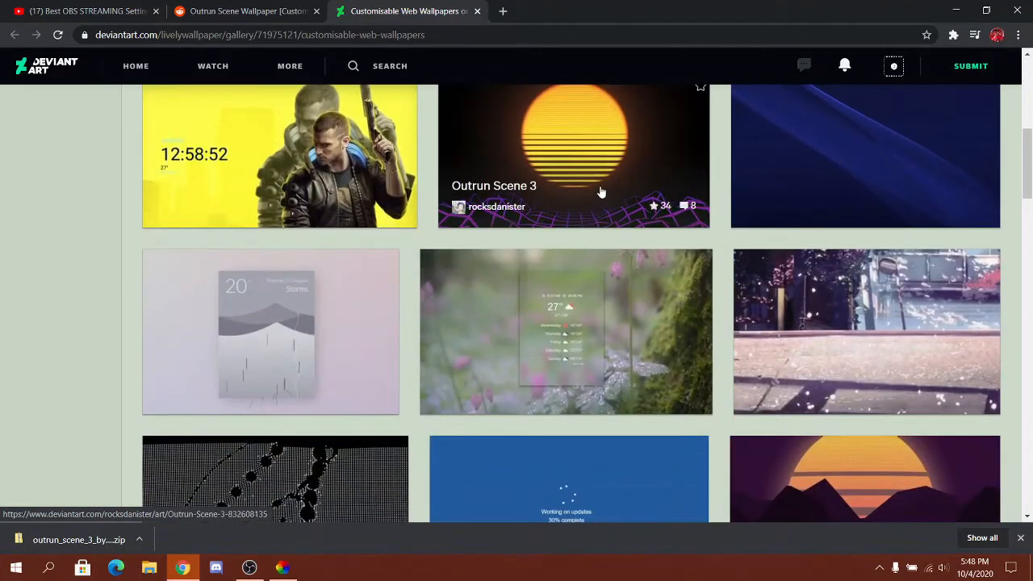
click(573, 155)
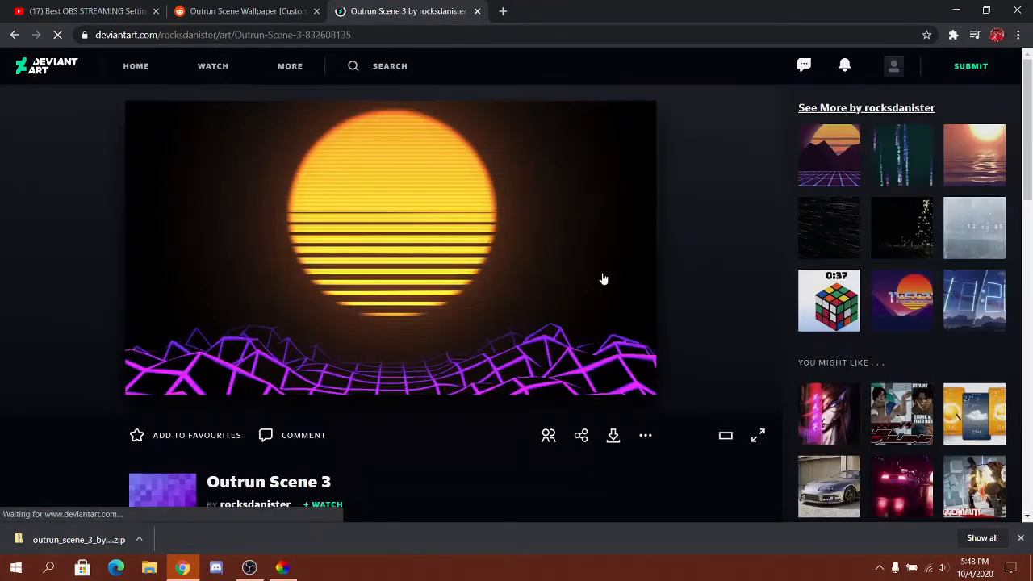
scroll(down, 3)
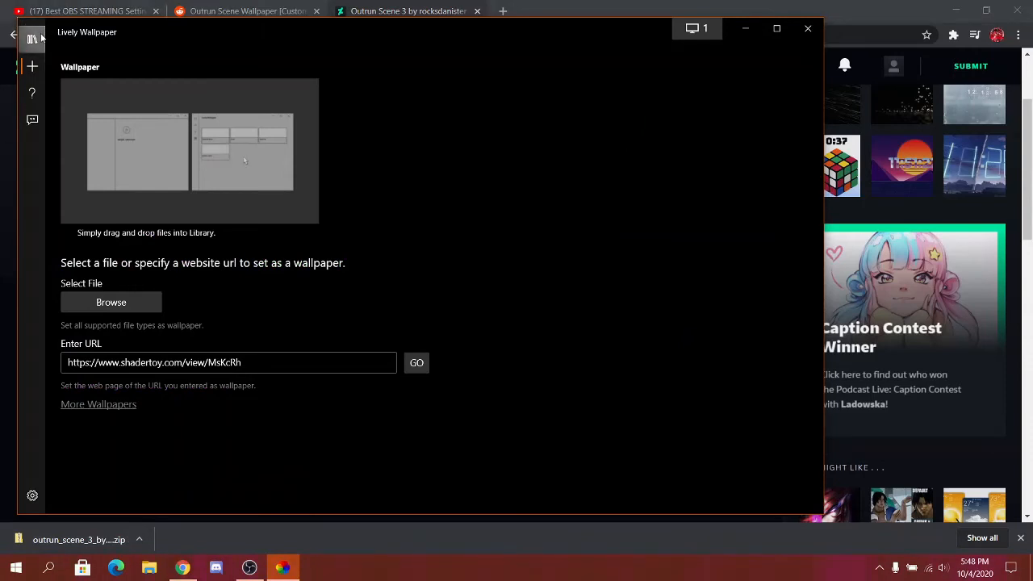
Check the Lively library's Outrun #3 entries, then return to the DeviantArt Outrun Scene 3 page
click(32, 38)
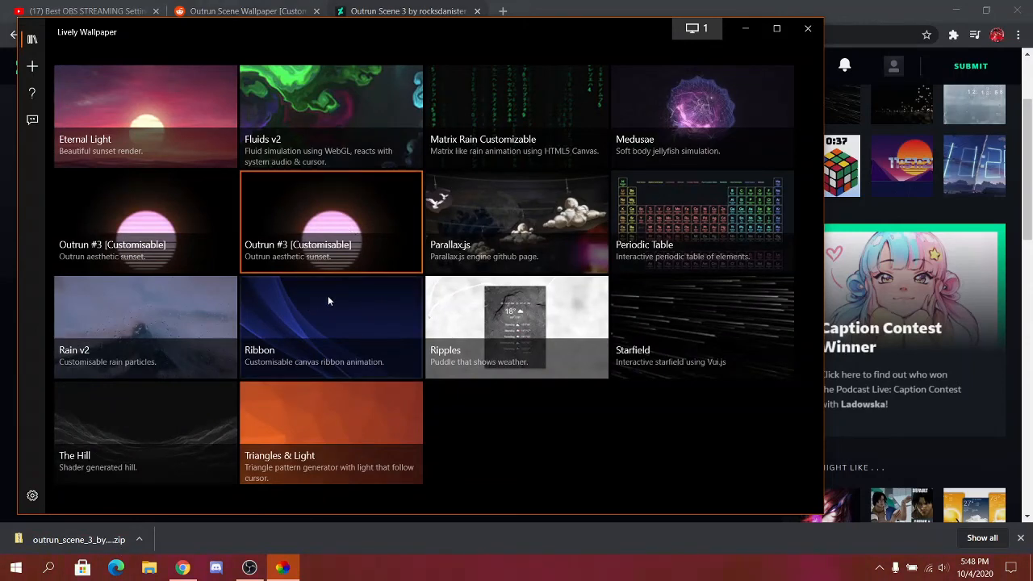
click(407, 10)
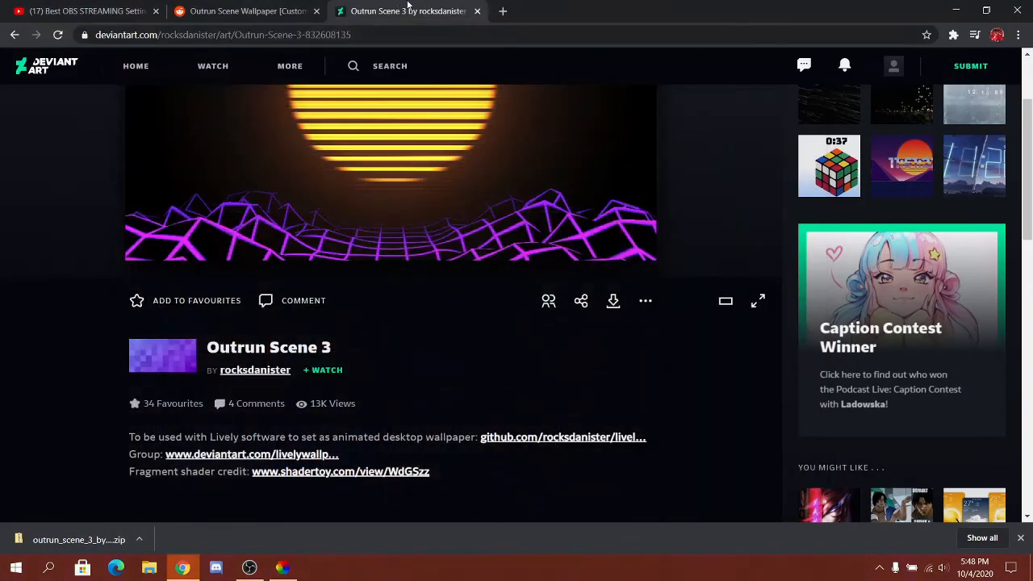